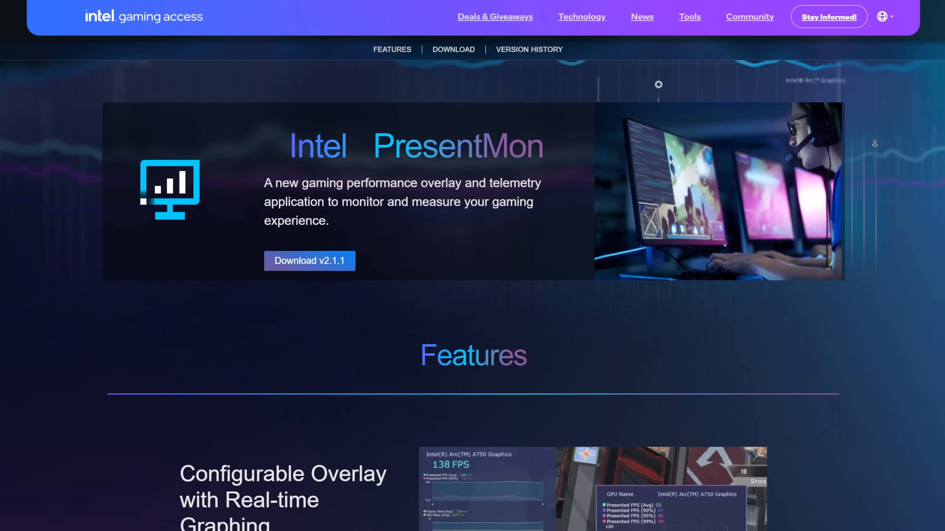
Scroll down the web page before rebooting into the X670E Taichi UEFI Main screen
scroll(down, 3)
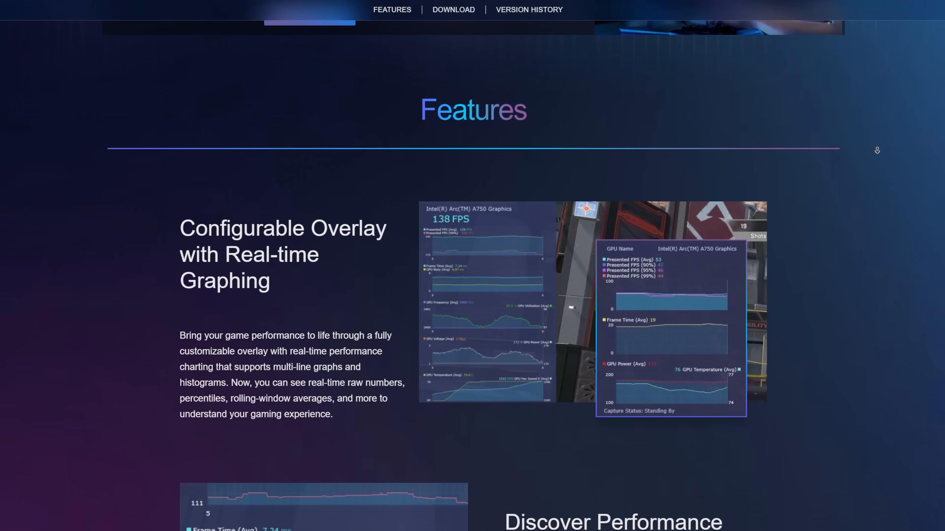
scroll(down, 3)
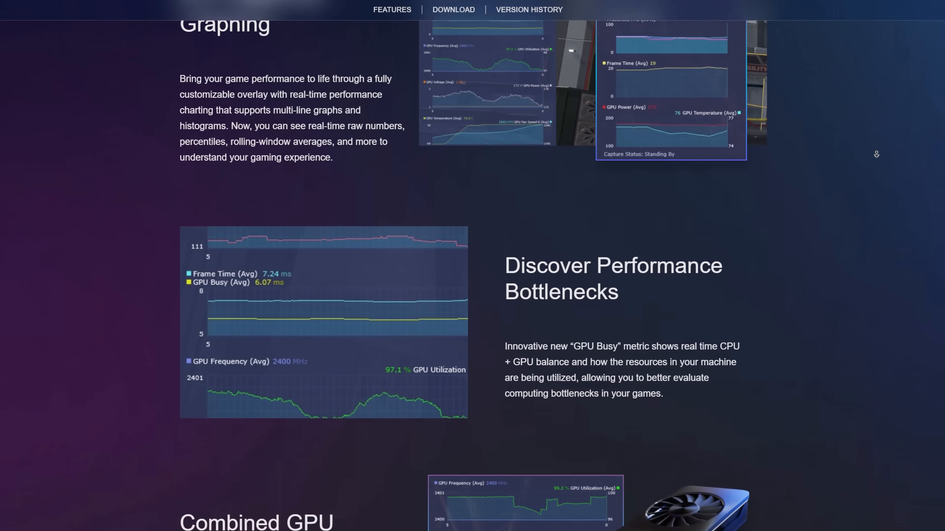
scroll(down, 3)
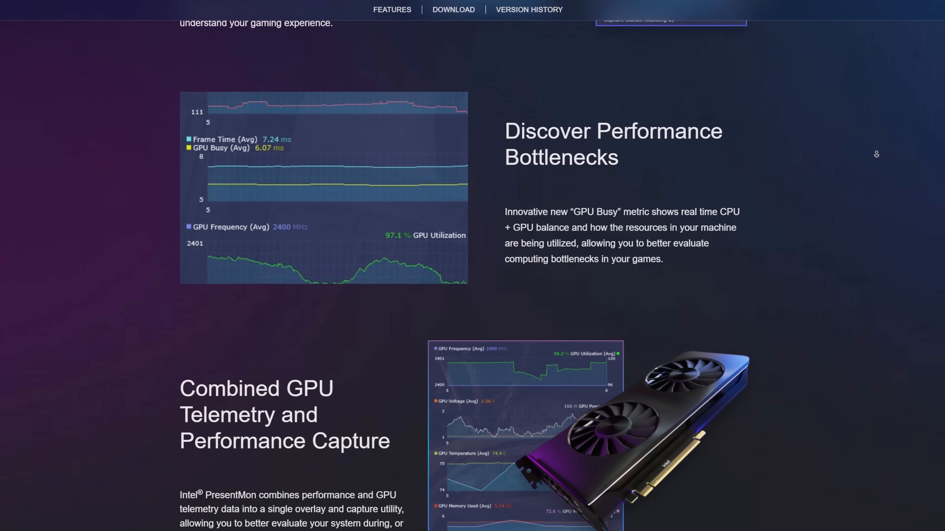
scroll(down, 3)
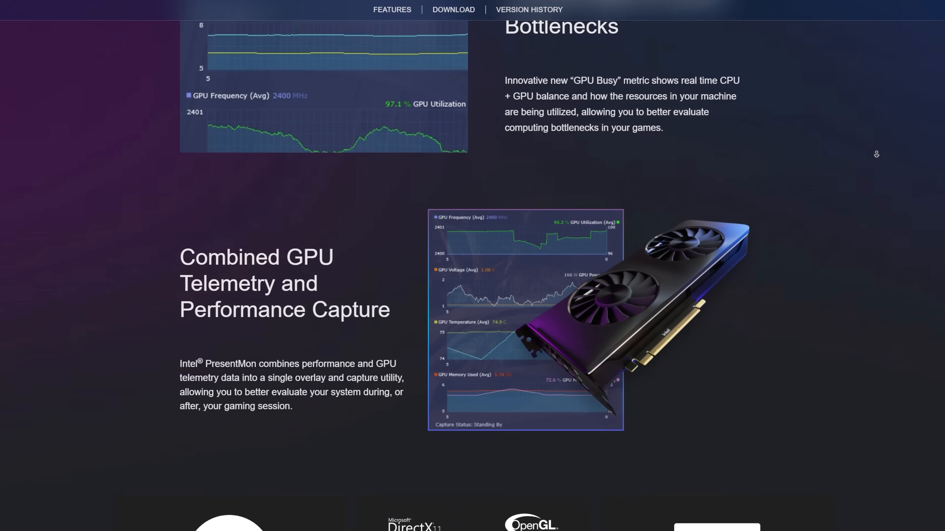
scroll(down, 3)
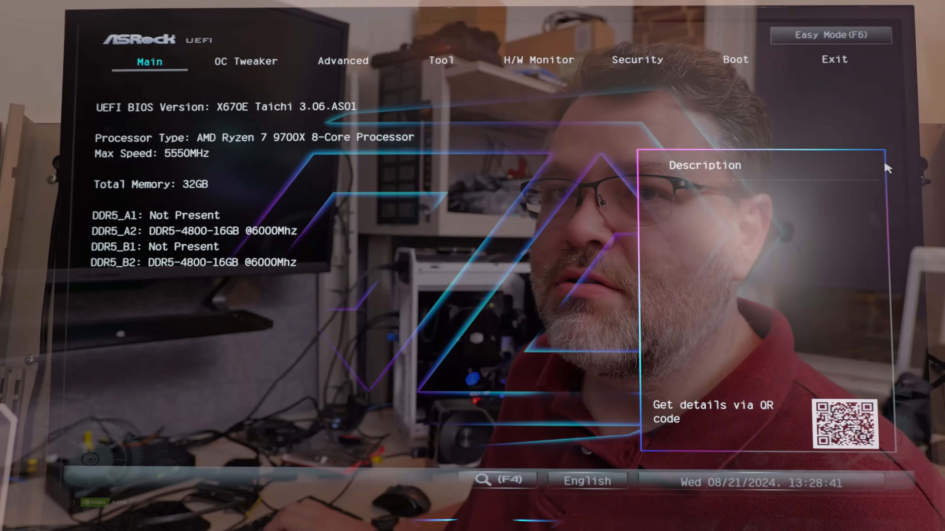
Navigate Advanced > AMD CBS > CPU Common Options > Prefetcher settings, all six prefetchers reading Enable
click(343, 60)
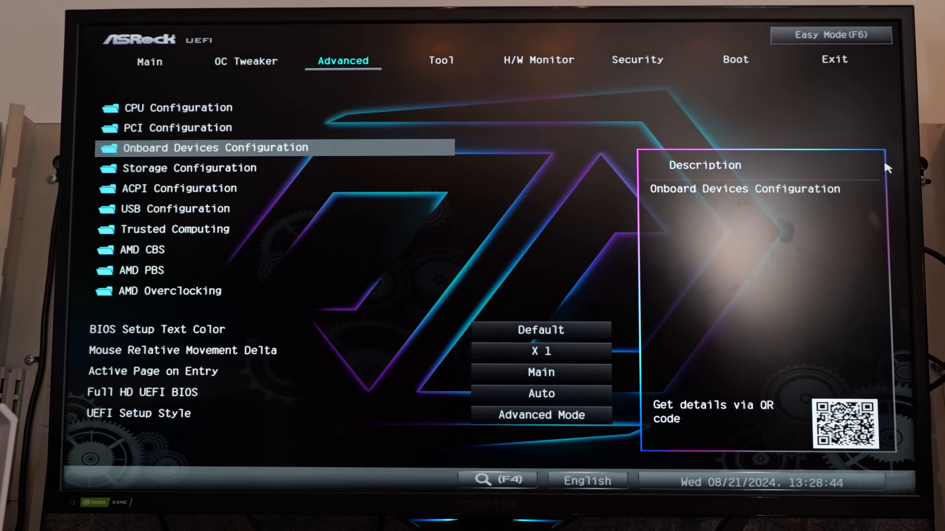
click(145, 250)
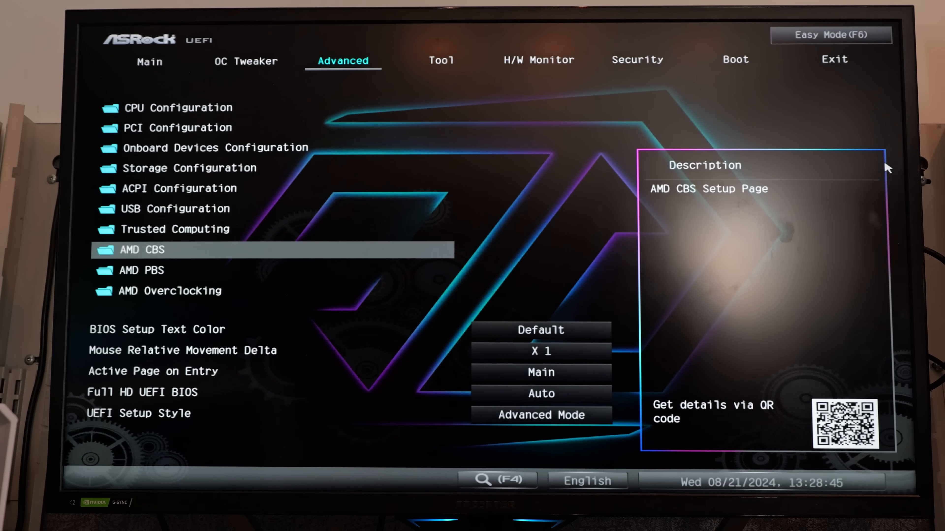
double_click(140, 249)
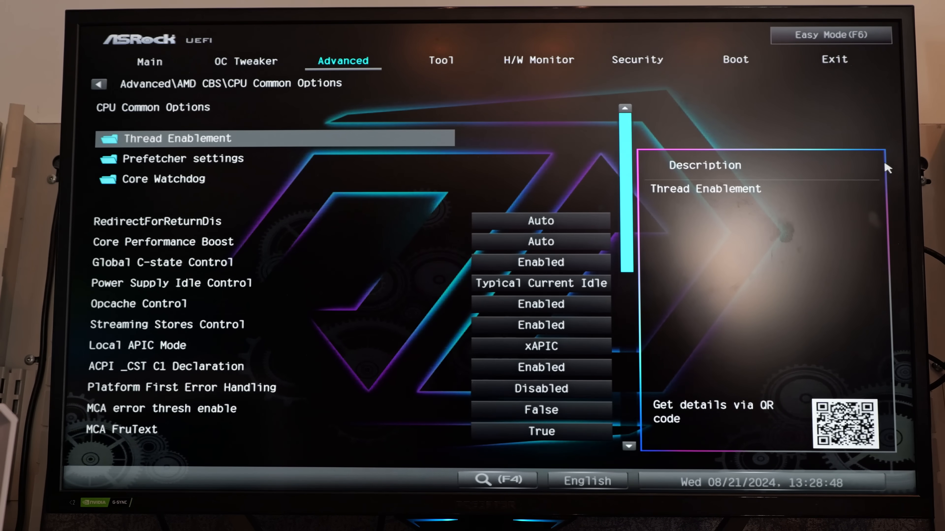
click(183, 159)
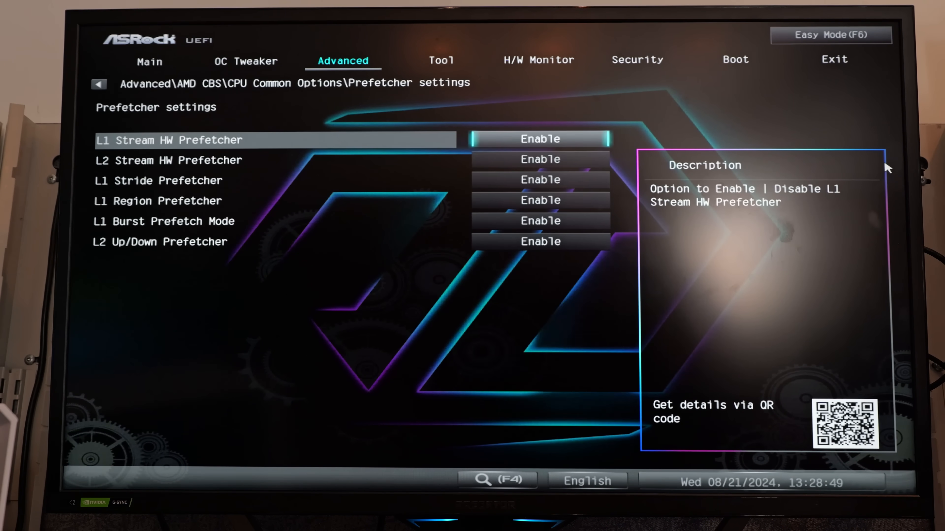